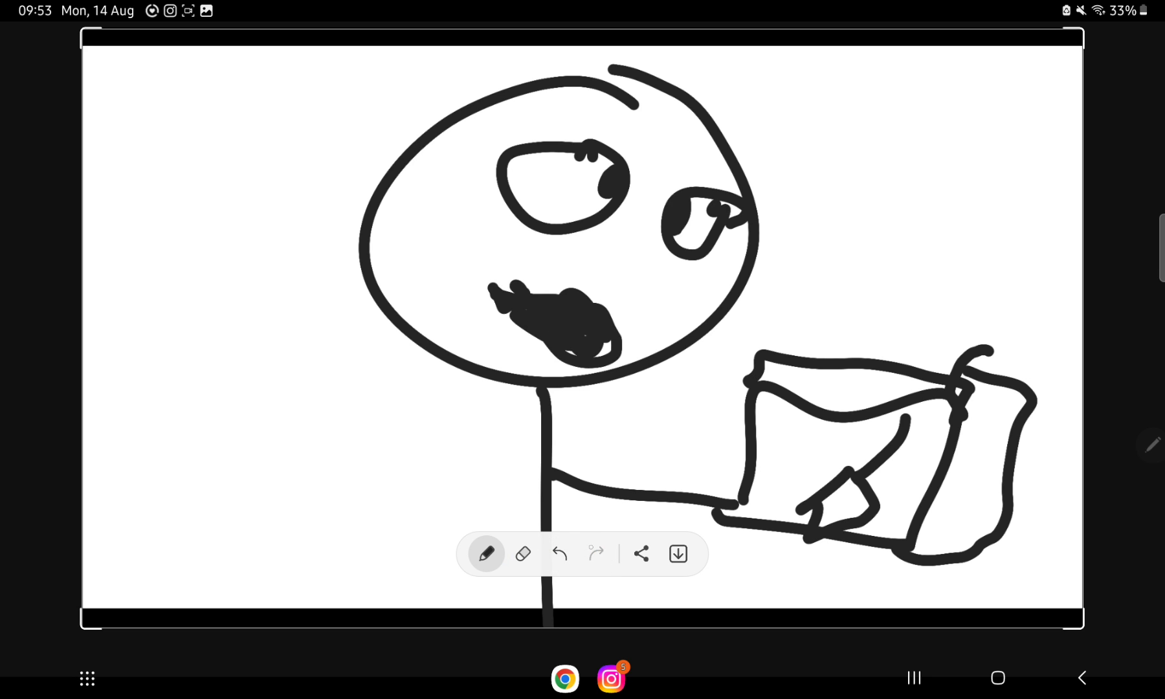
- Undo the long red streak across the face, leaving only the red tongue
click(559, 554)
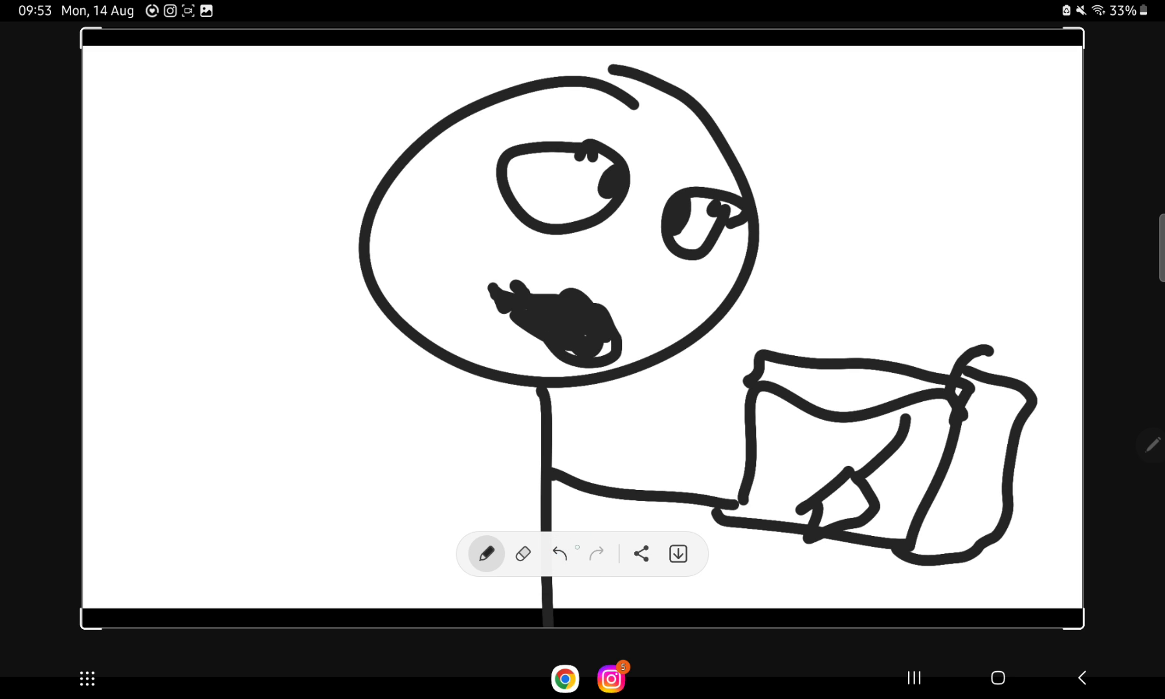
click(560, 554)
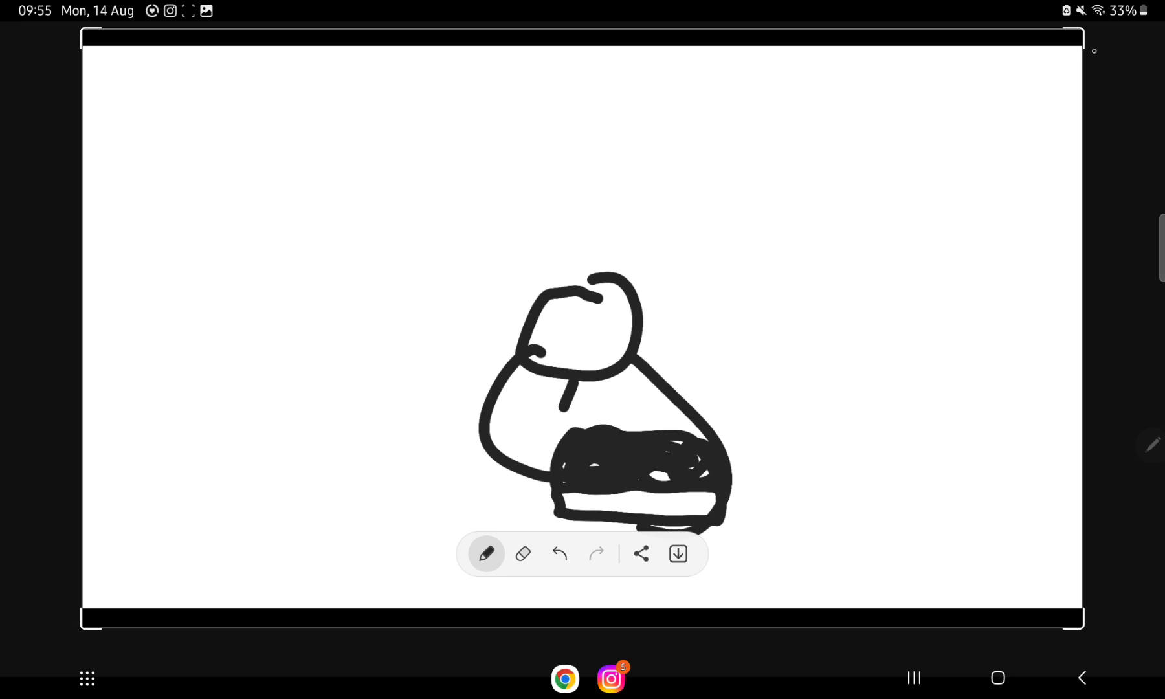
drag(645, 441, 710, 381)
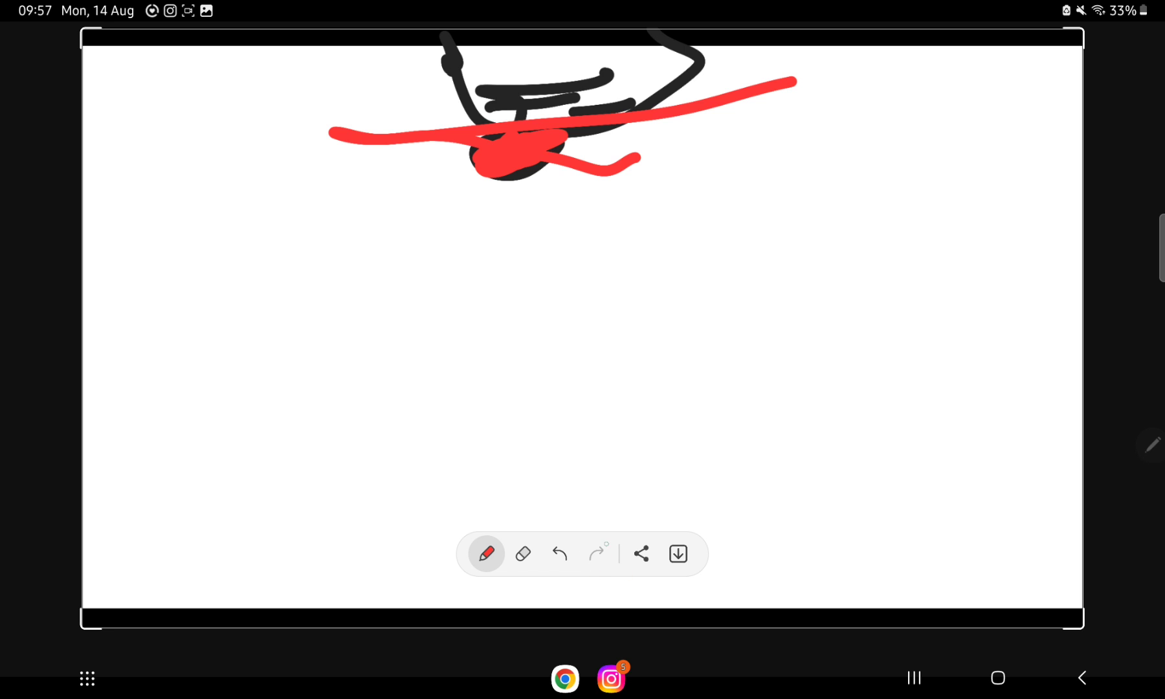
click(560, 554)
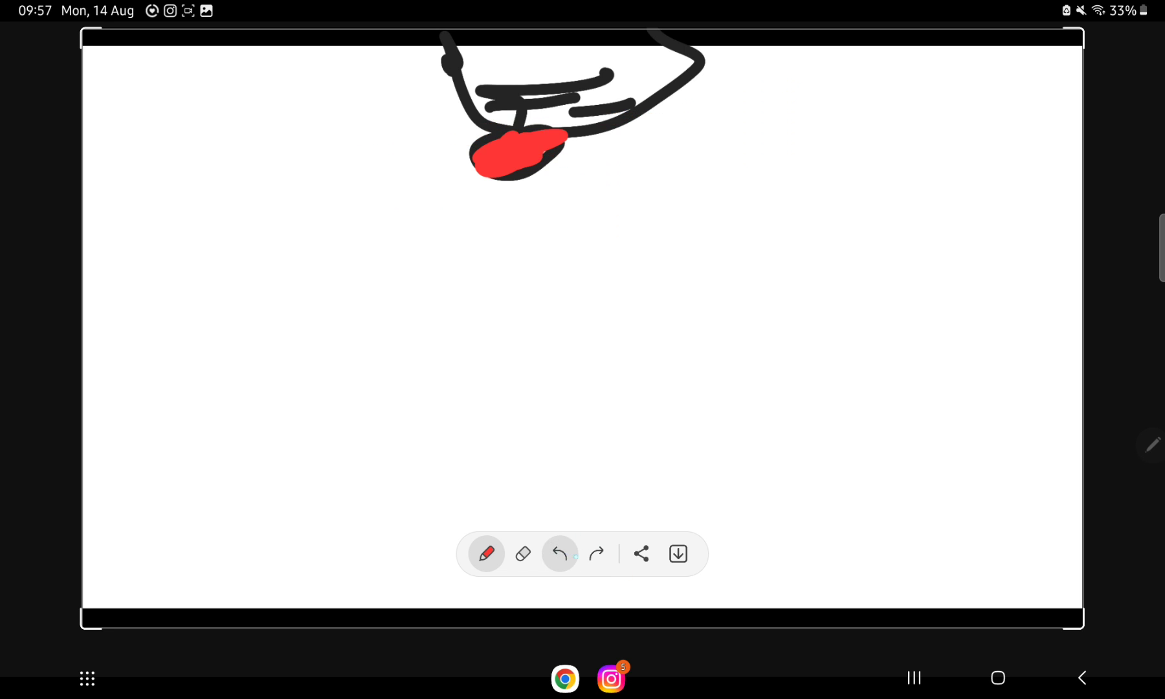
click(560, 554)
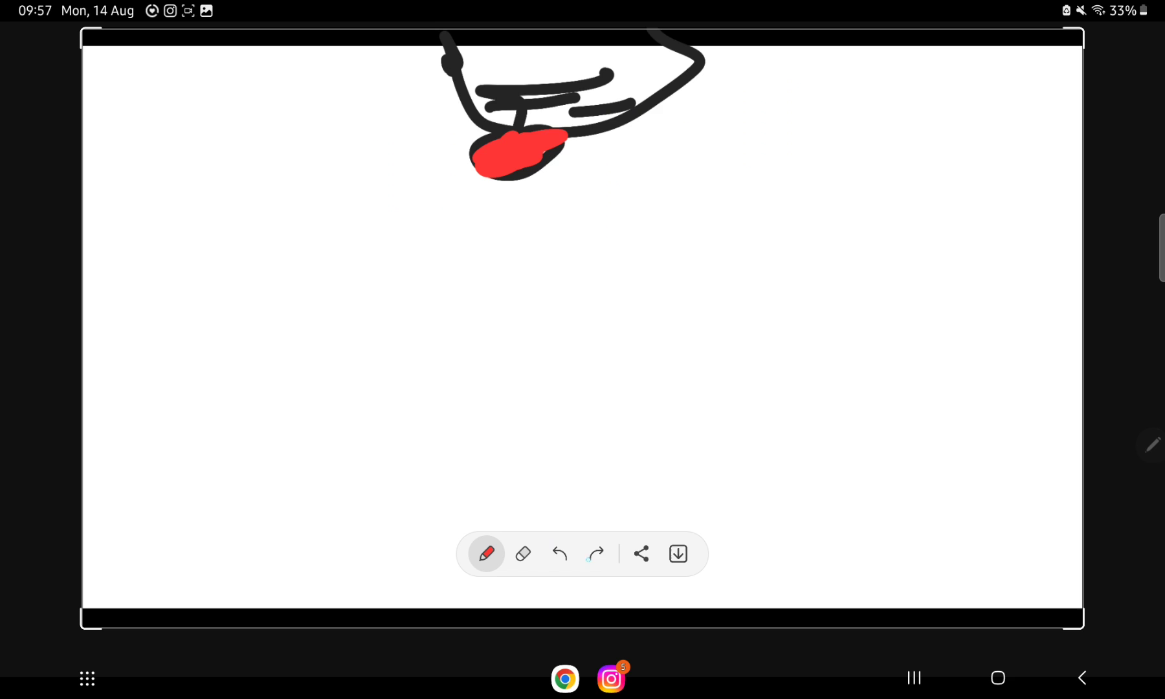
- Redo the red streak to check it, then undo it again for good
drag(328, 133, 795, 82)
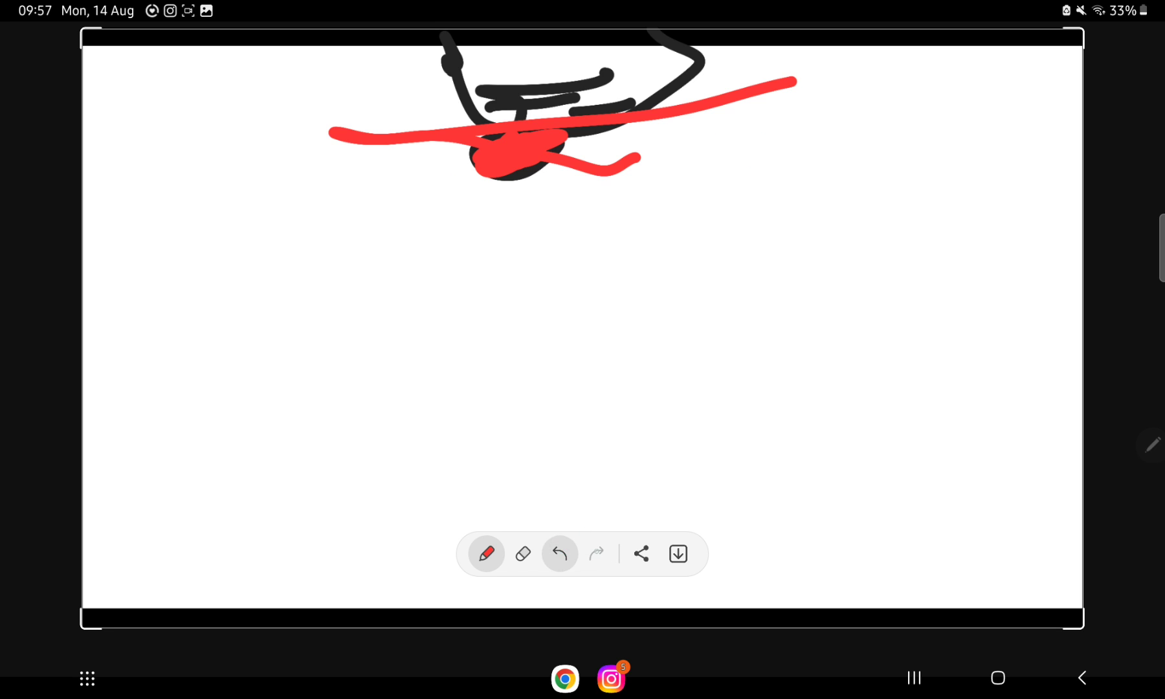
click(560, 554)
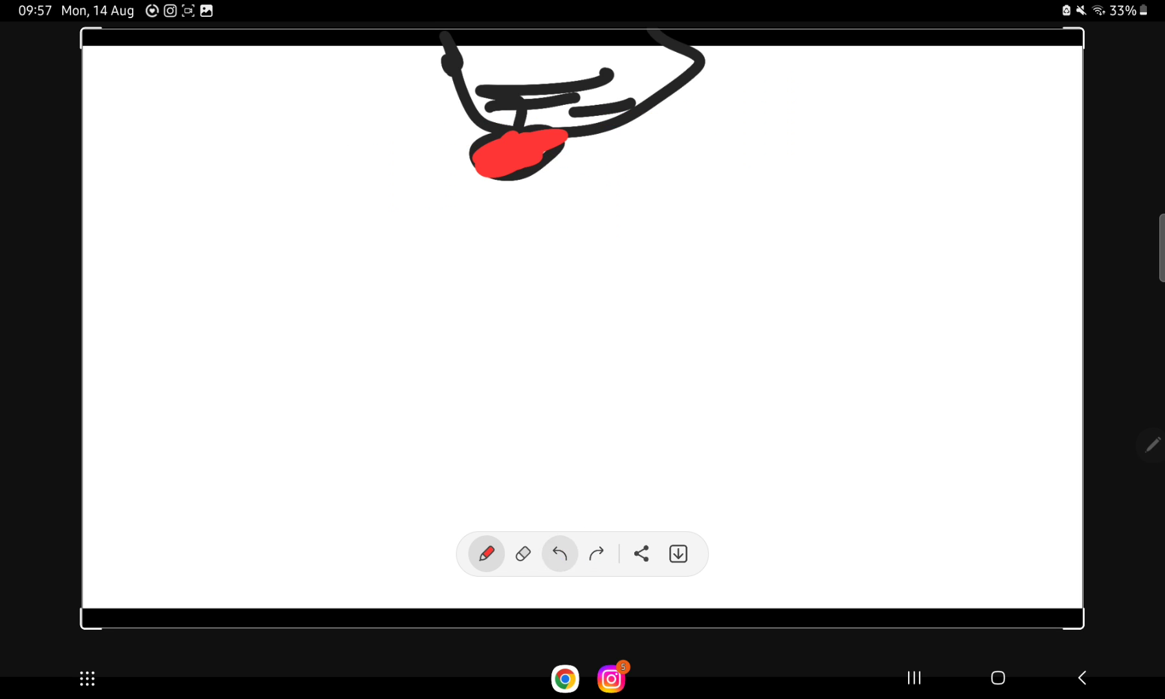
click(559, 555)
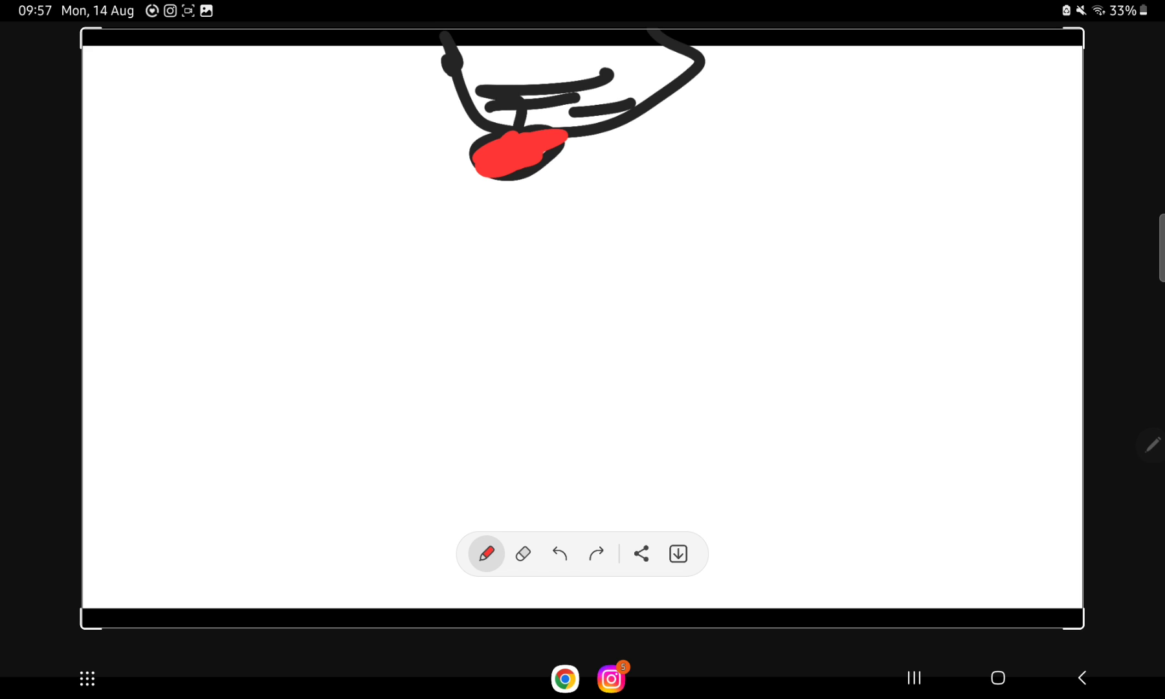
click(595, 554)
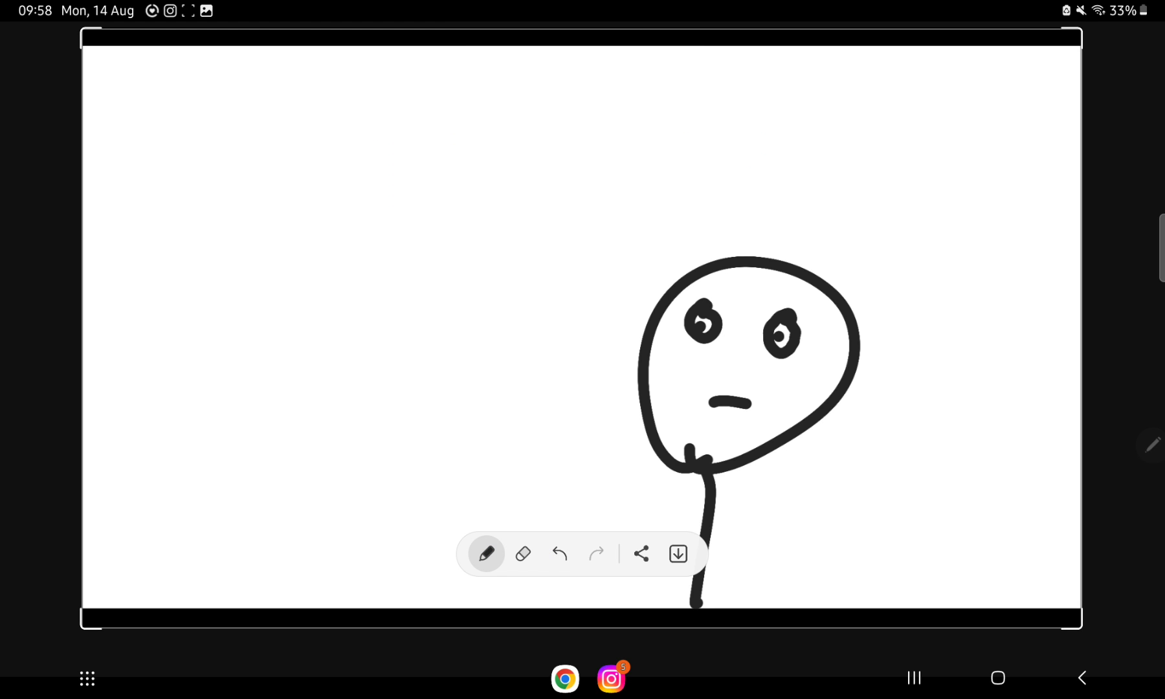
click(523, 554)
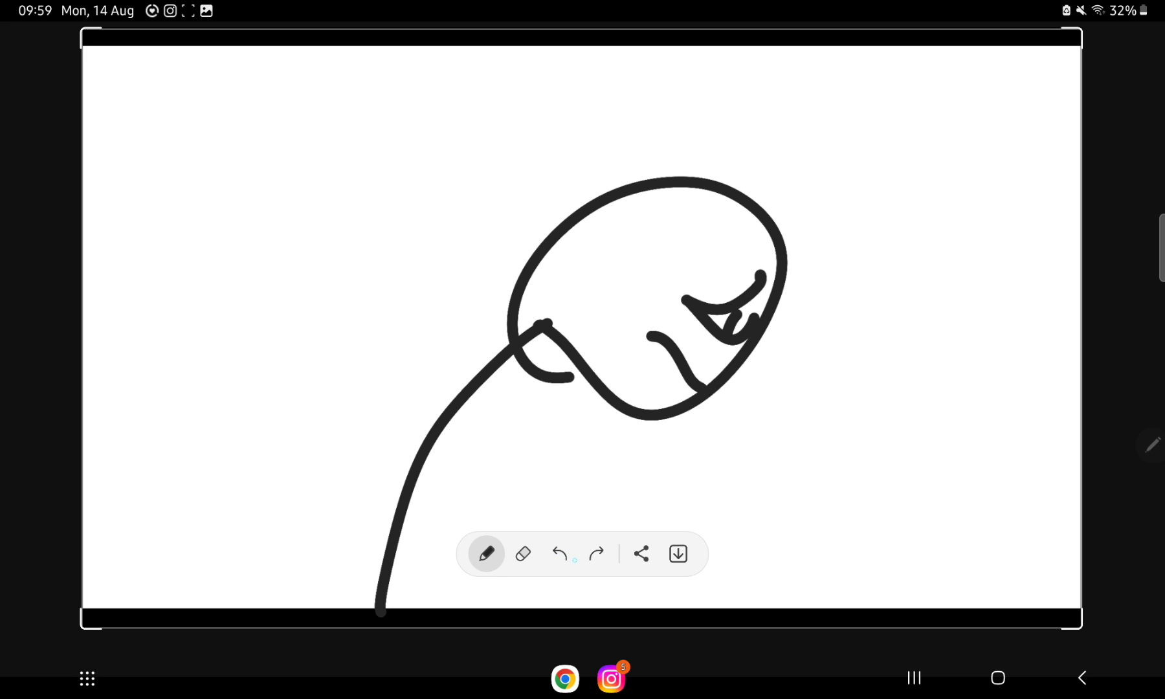
- Sketch the staring figure, the scribbled shape on the right and a wavy stroke above it
drag(654, 326, 676, 379)
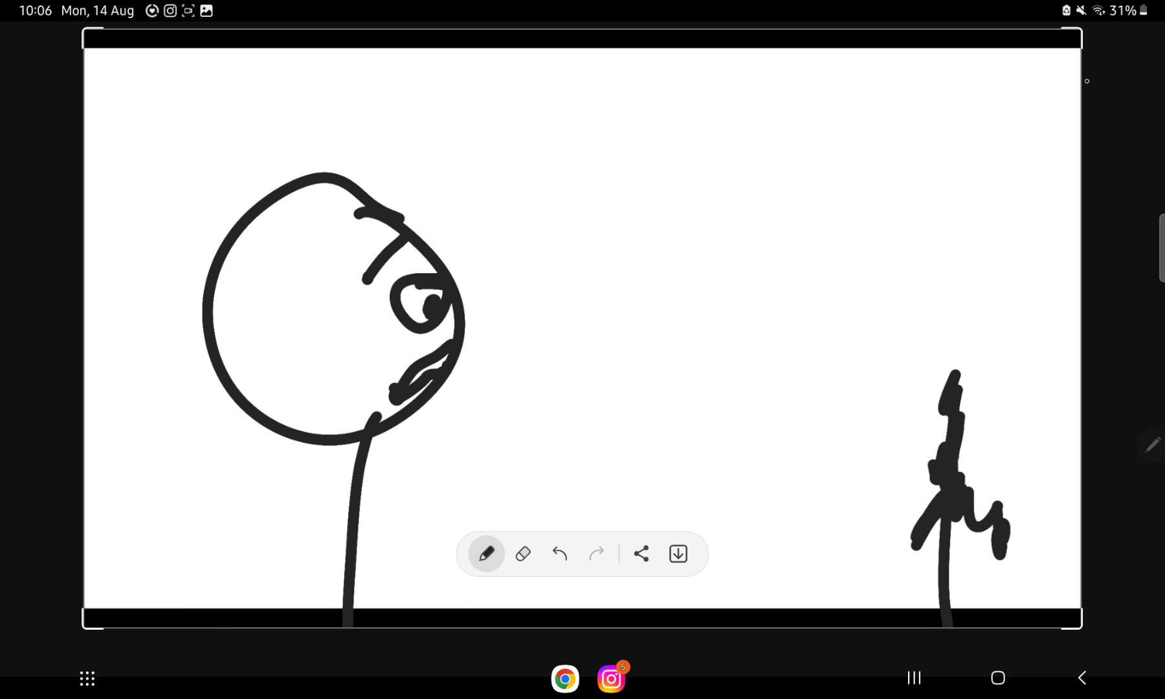
drag(948, 156, 948, 334)
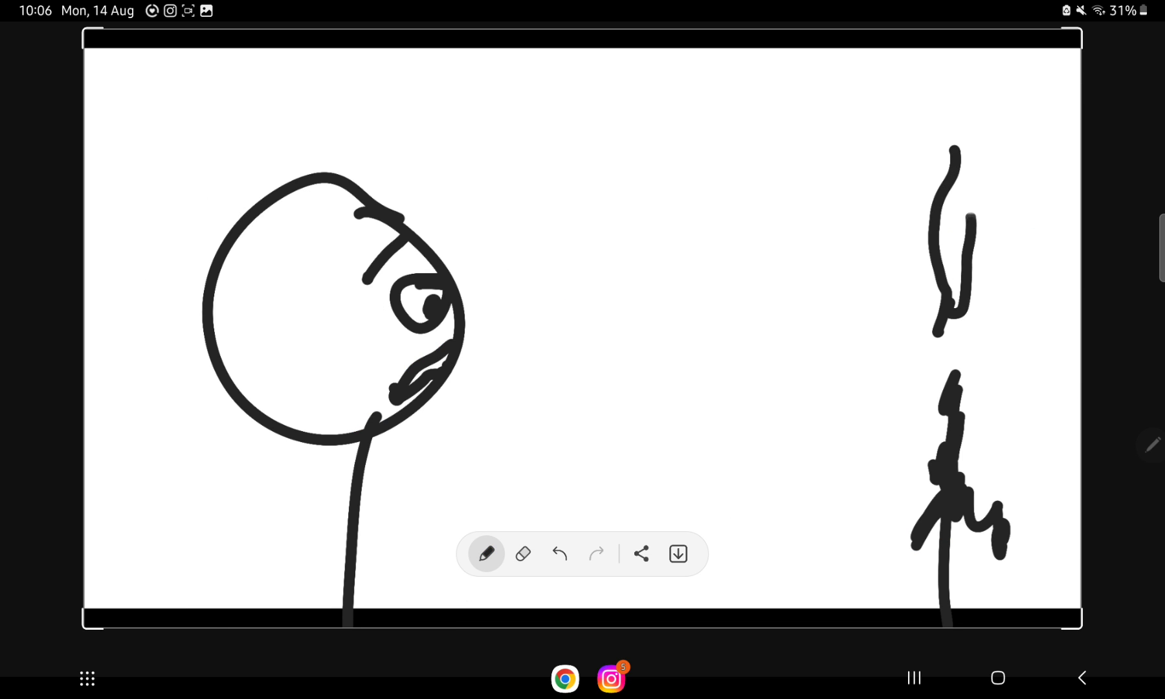